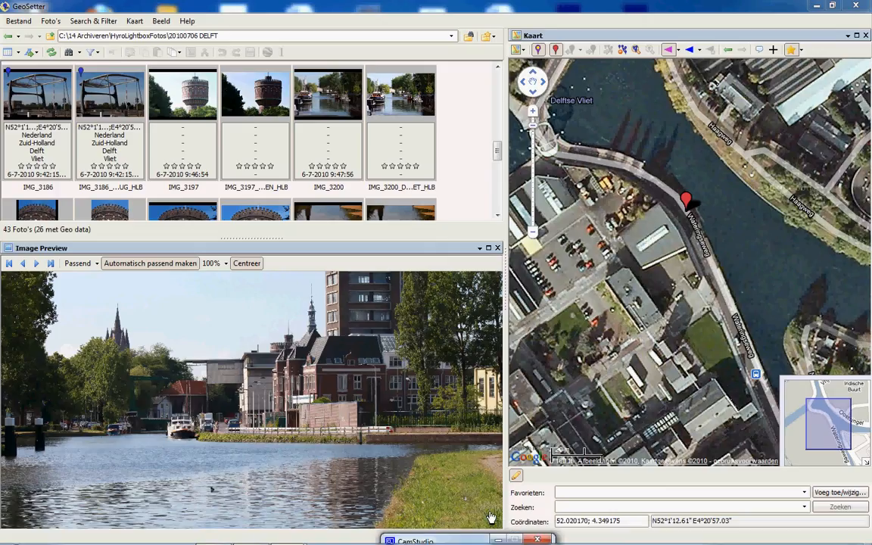
{"action": "mouse_move", "coordinate": [267, 290]}
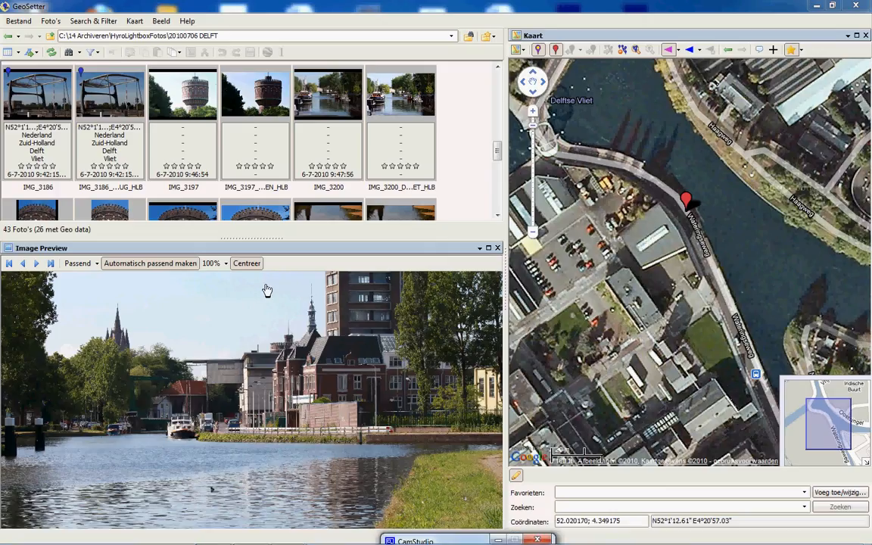
- View GeoSetter's About information from the Help menu and close it
{"action": "left_click", "coordinate": [192, 20]}
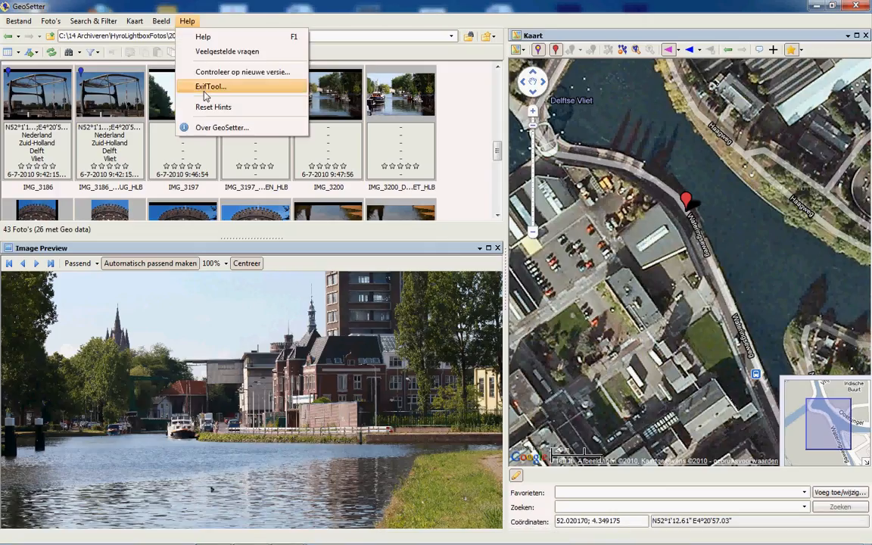
{"action": "mouse_move", "coordinate": [229, 127]}
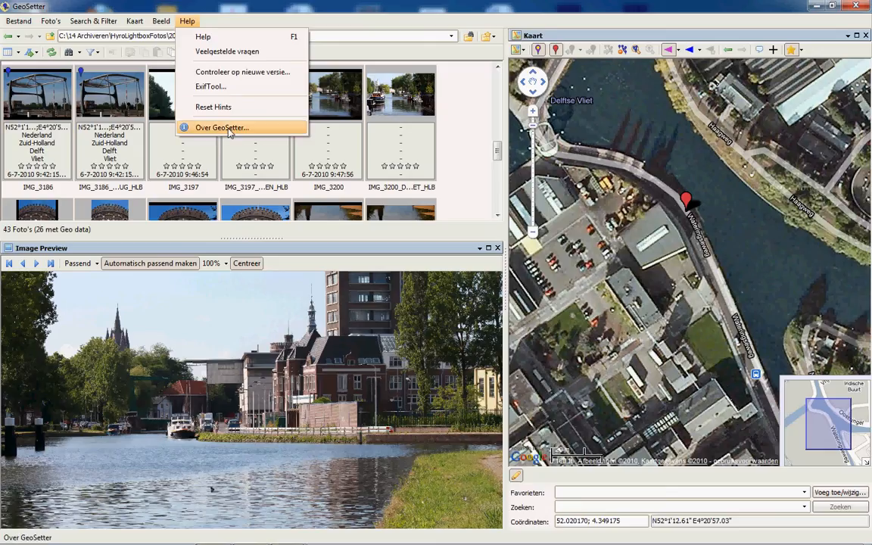
{"action": "left_click", "coordinate": [221, 127]}
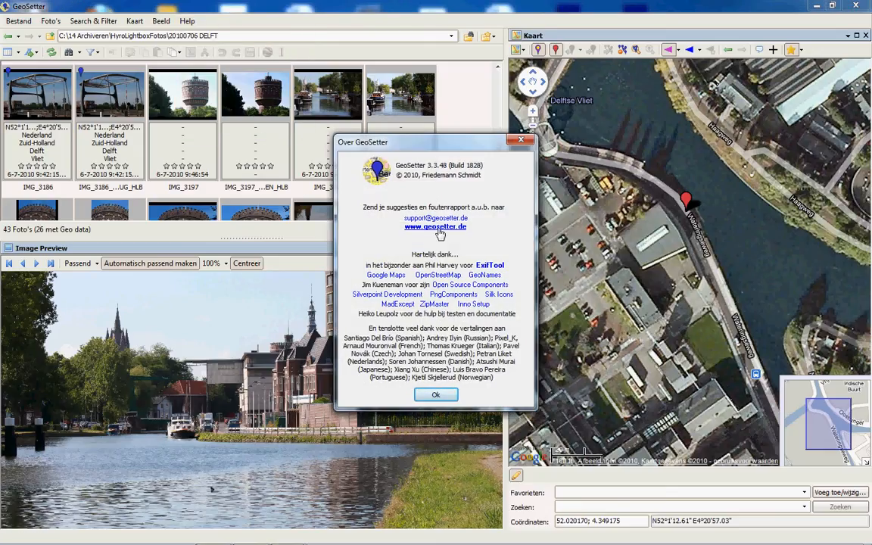
{"action": "mouse_move", "coordinate": [439, 238]}
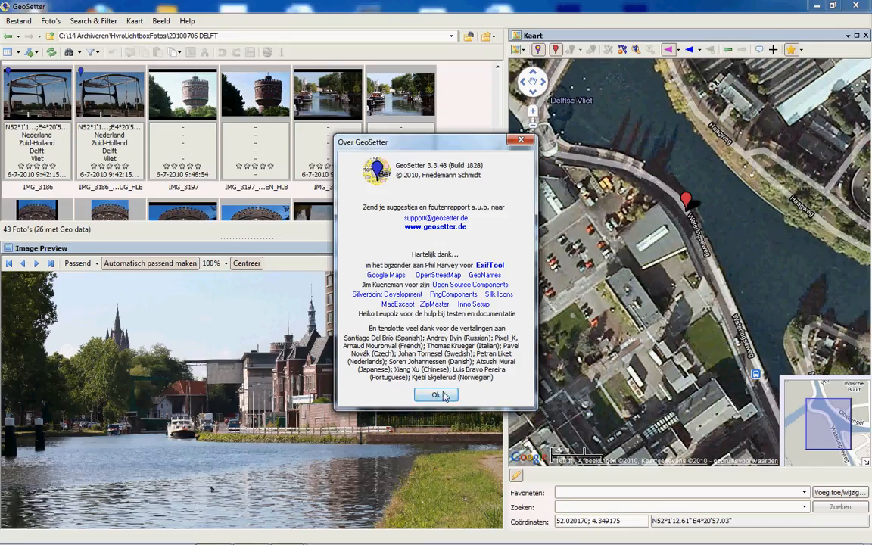
{"action": "left_click", "coordinate": [438, 394]}
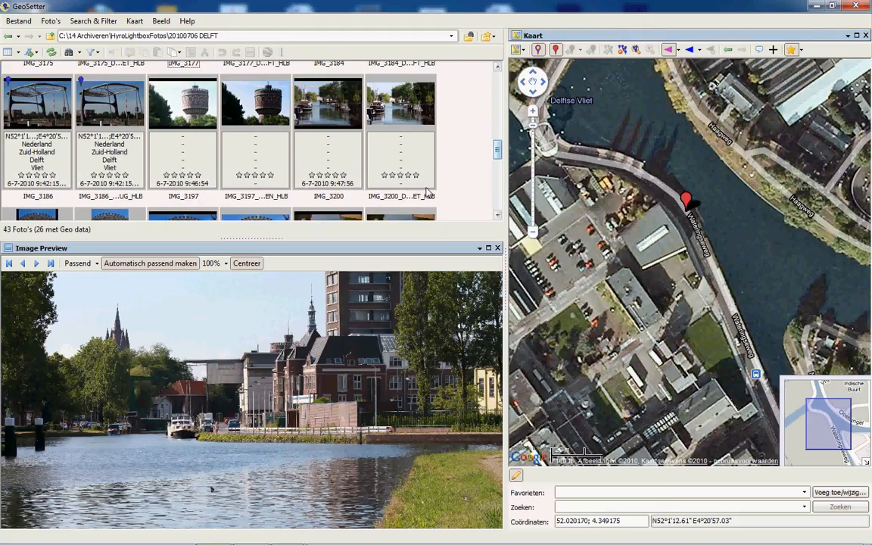
- Select the first water tower photos in the thumbnail list
{"action": "left_click", "coordinate": [182, 106]}
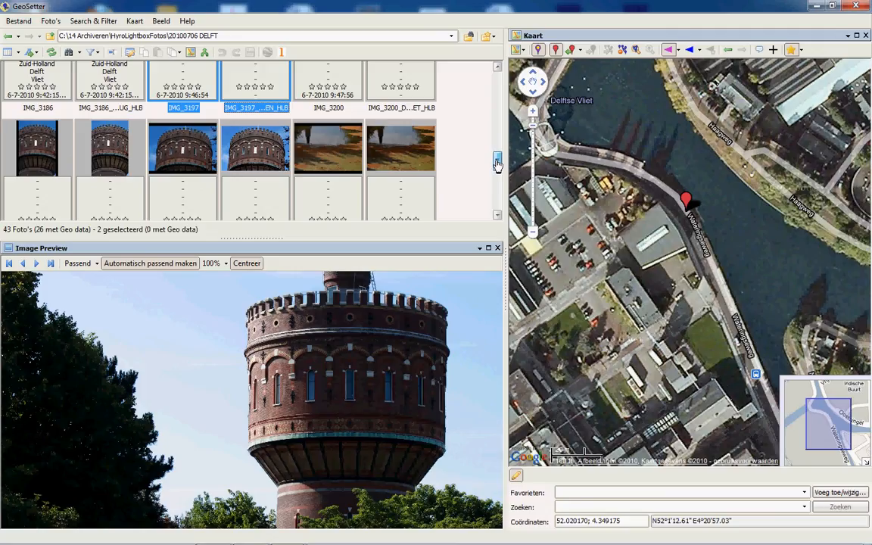
{"action": "left_click", "coordinate": [37, 151]}
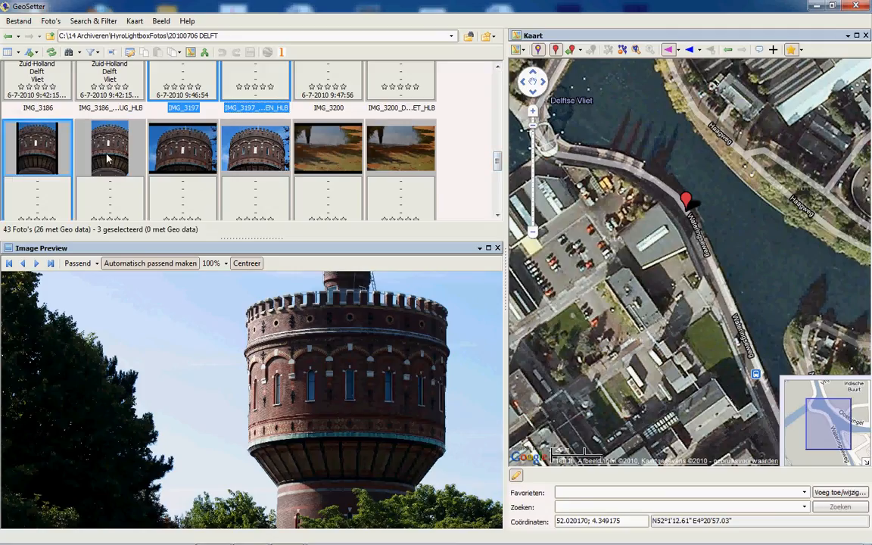
{"action": "mouse_move", "coordinate": [182, 157]}
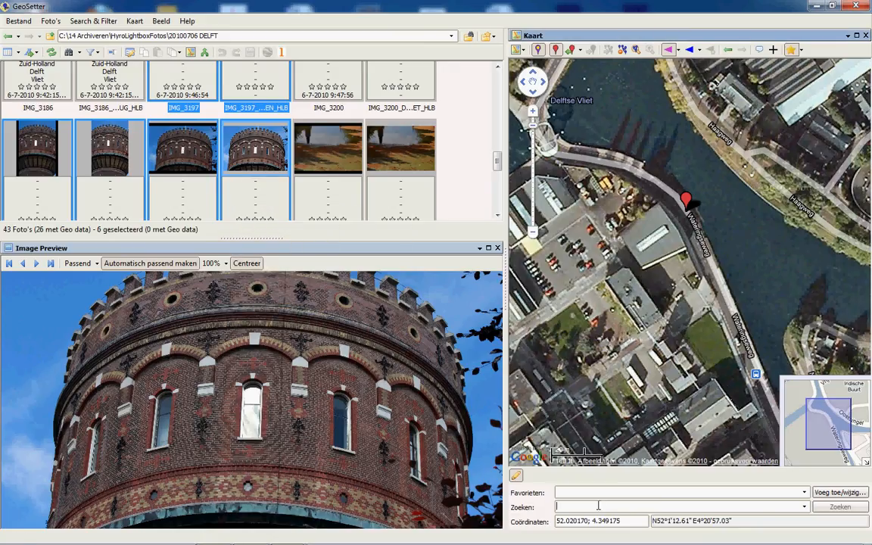
- Search Delft and drag the map marker onto the round water tower
{"action": "type", "text": "delf"}
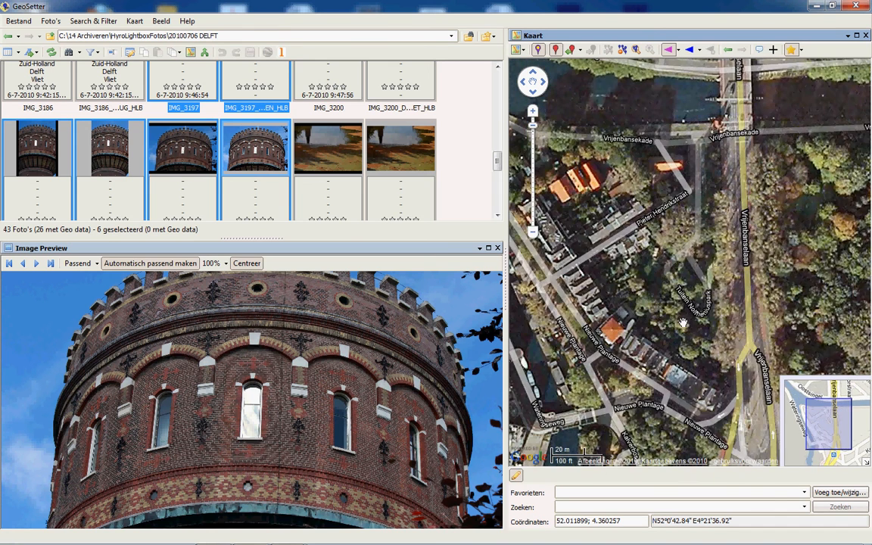
{"action": "left_click_drag", "start_coordinate": [683, 324], "coordinate": [659, 318]}
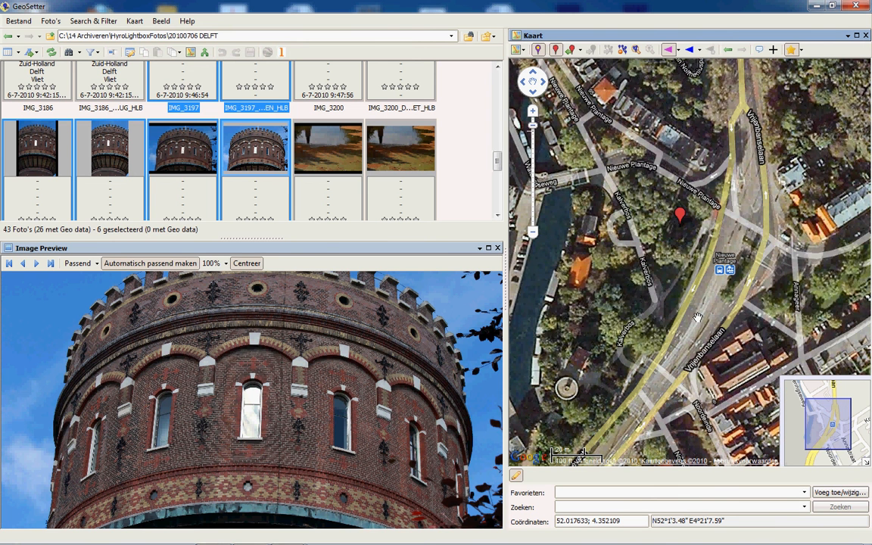
{"action": "left_click_drag", "start_coordinate": [697, 318], "coordinate": [575, 321]}
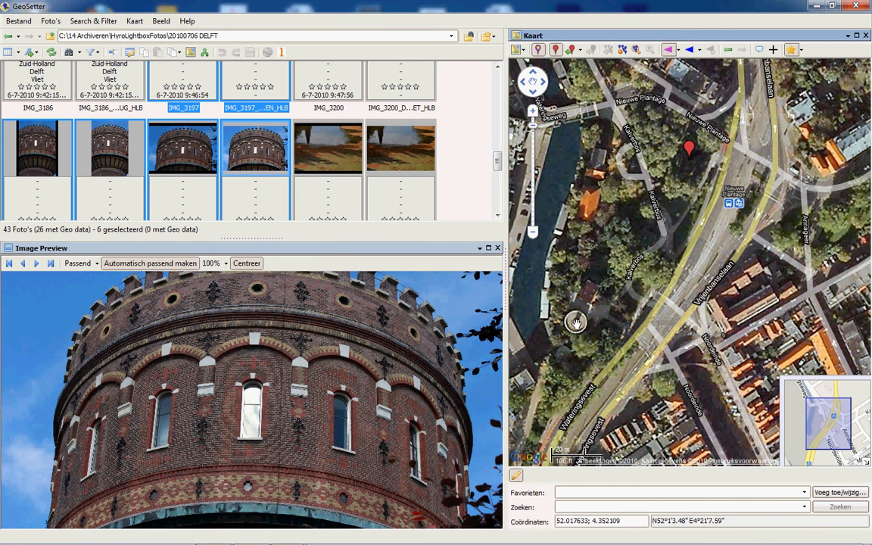
{"action": "left_click_drag", "start_coordinate": [575, 322], "coordinate": [670, 269]}
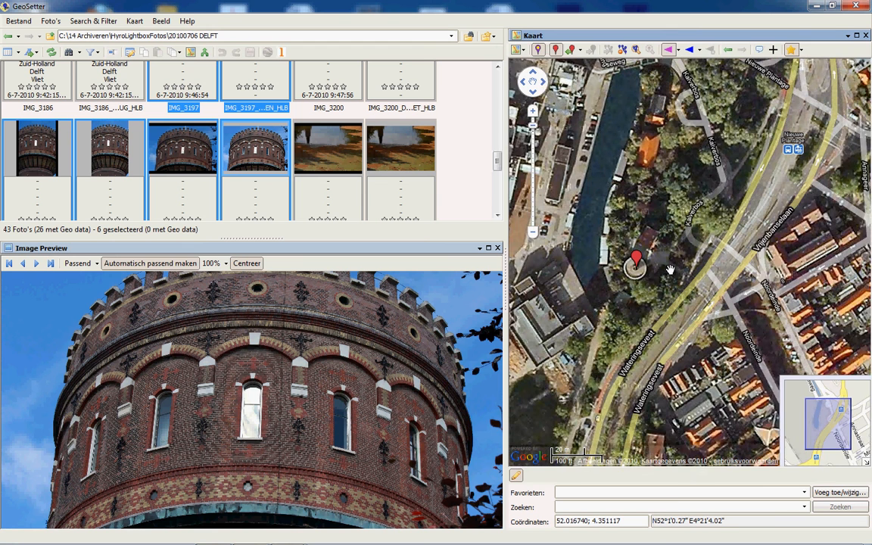
{"action": "left_click_drag", "start_coordinate": [670, 269], "coordinate": [695, 265]}
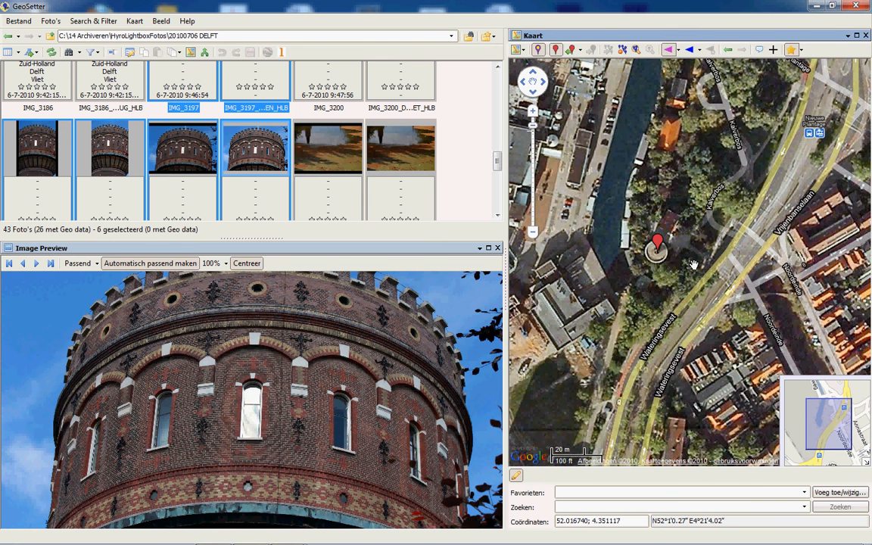
{"action": "mouse_move", "coordinate": [685, 288]}
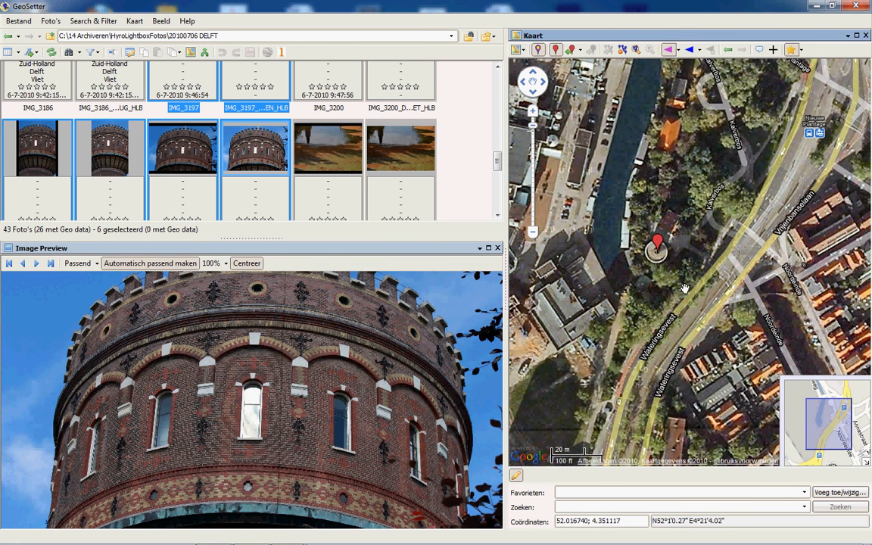
{"action": "mouse_move", "coordinate": [635, 271]}
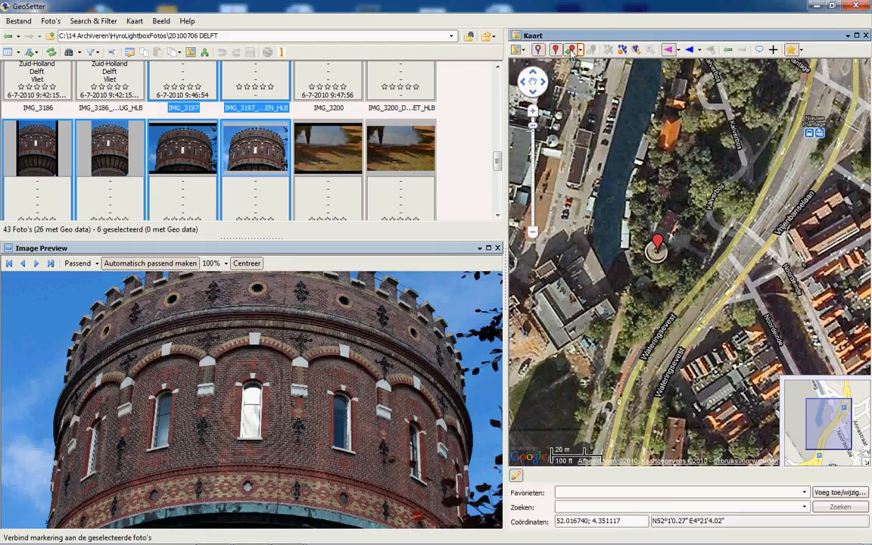
- Assign the marker's tower coordinates to the six selected photos
{"action": "left_click", "coordinate": [571, 49]}
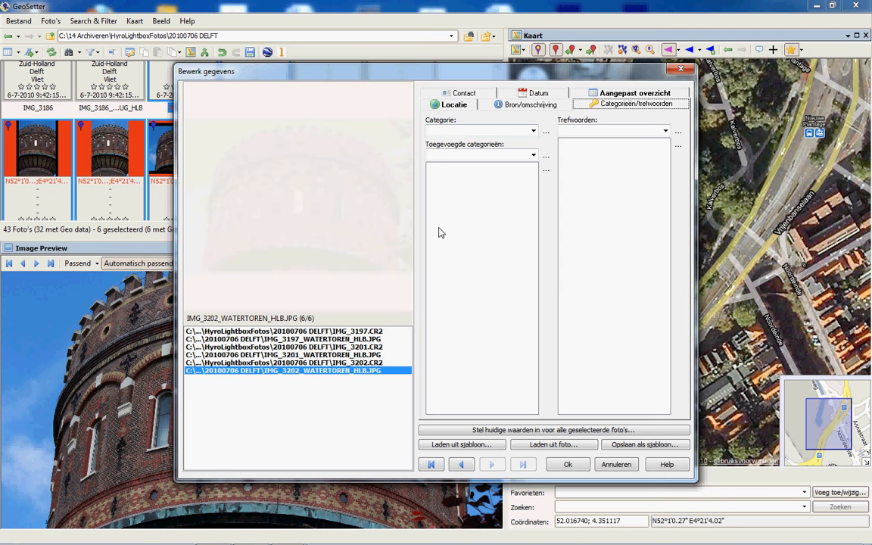
- Set location to Nederland, fetching province Zuid-Holland and city Delft from the web
{"action": "left_click", "coordinate": [453, 103]}
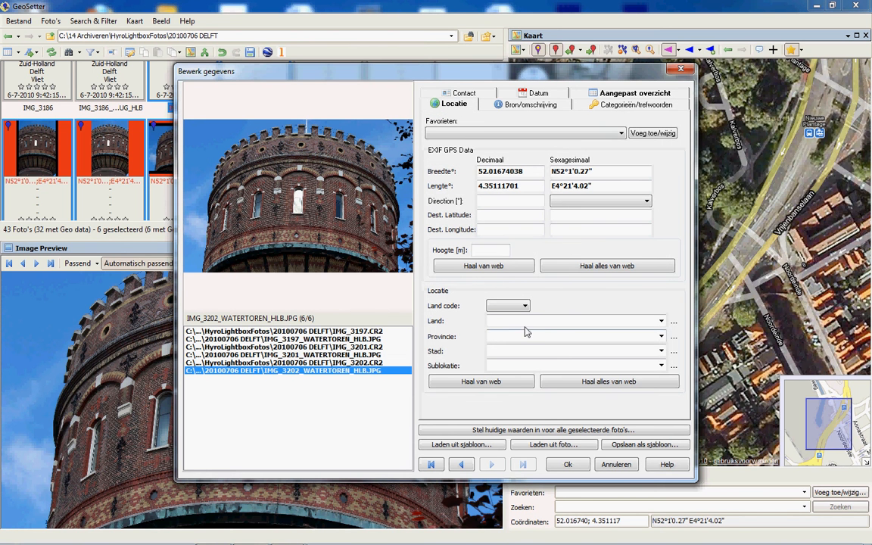
{"action": "left_click", "coordinate": [572, 321]}
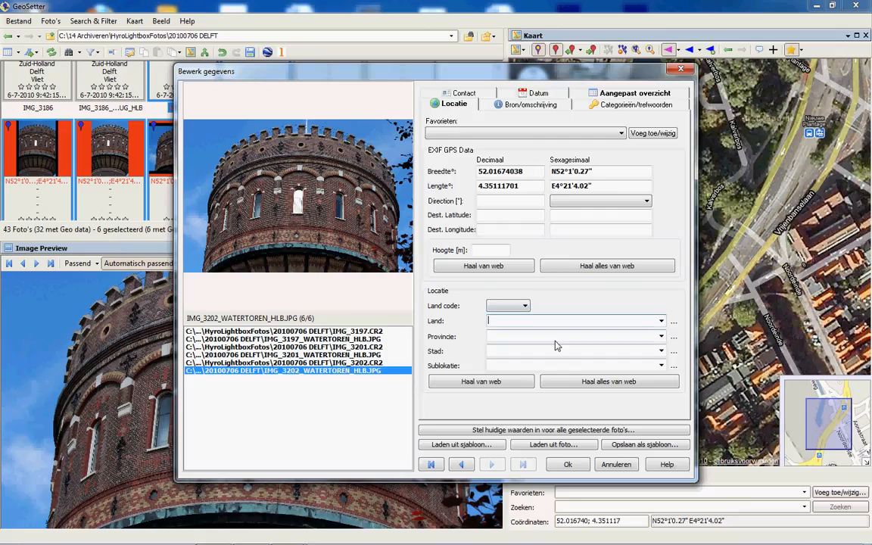
{"action": "type", "text": "Namibie"}
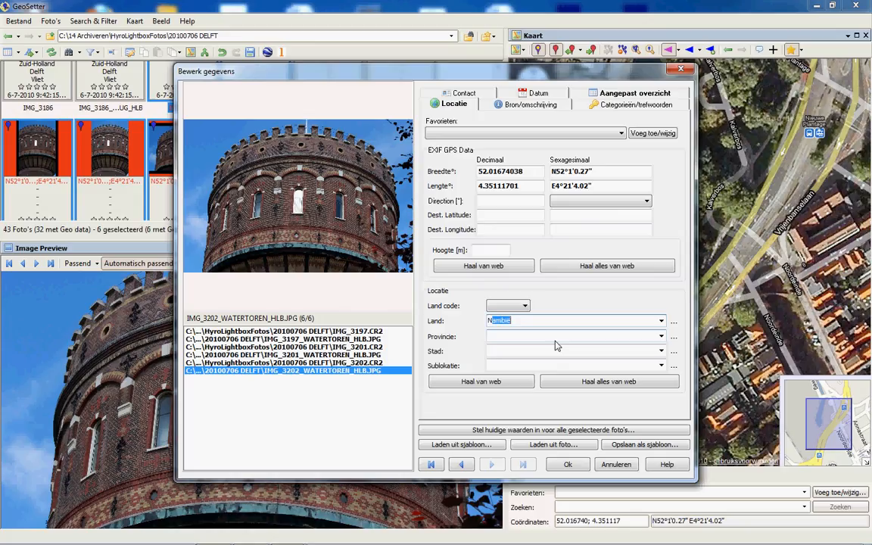
{"action": "type", "text": "Nederland"}
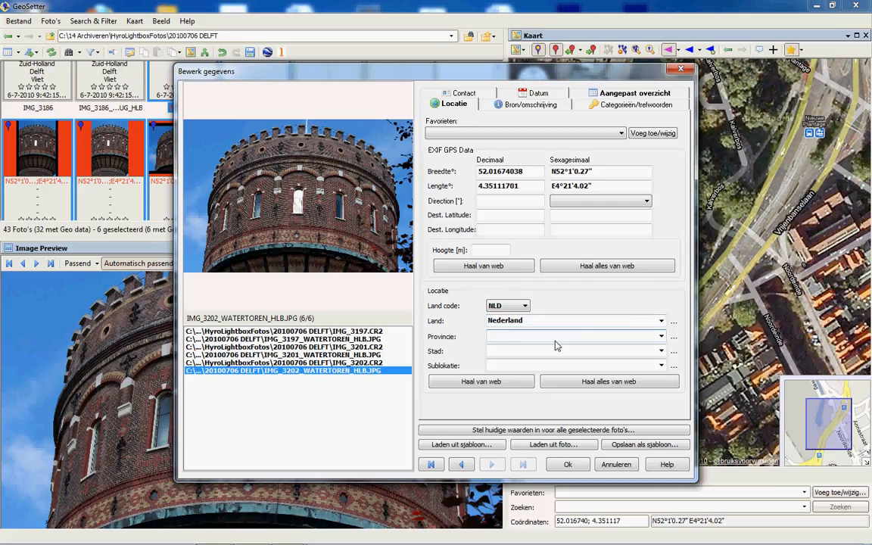
{"action": "left_click", "coordinate": [571, 336]}
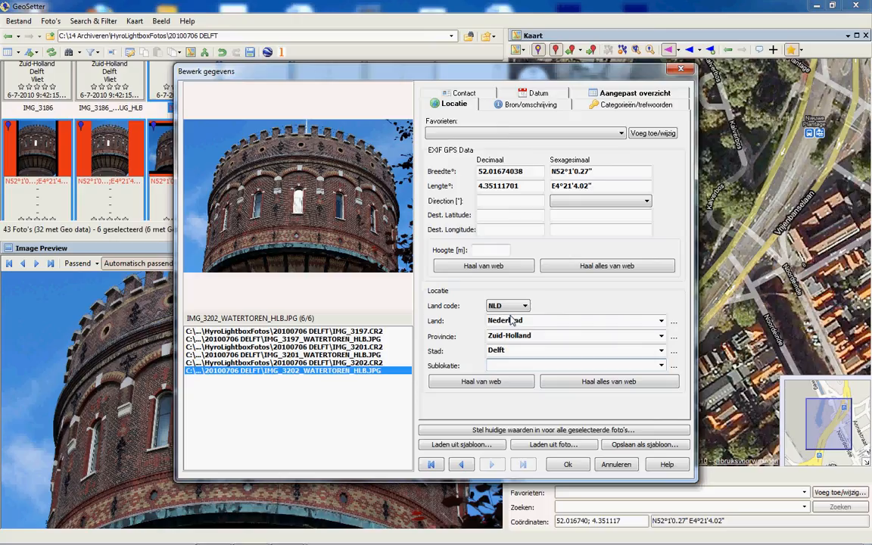
- Enter artist, source and copyright as Siebe Bosch 2010
{"action": "left_click", "coordinate": [530, 103]}
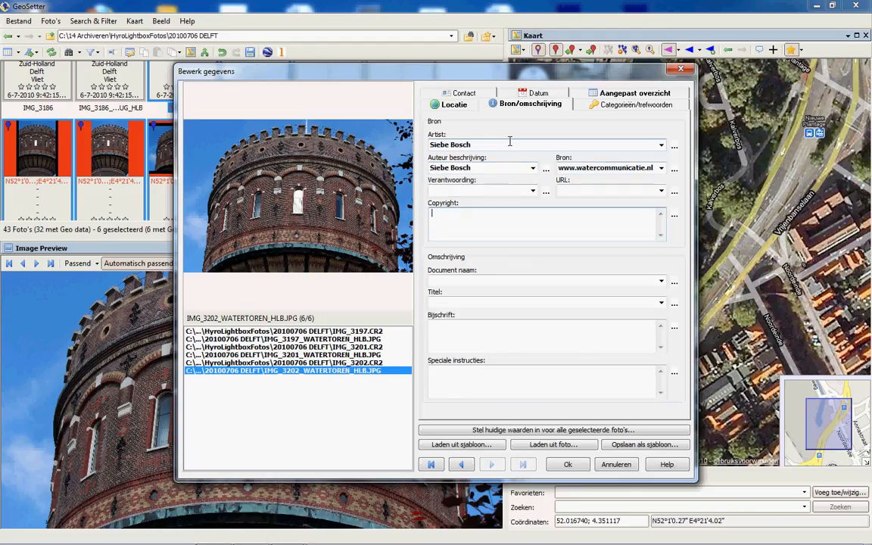
{"action": "type", "text": "Siebe Bosch 2010"}
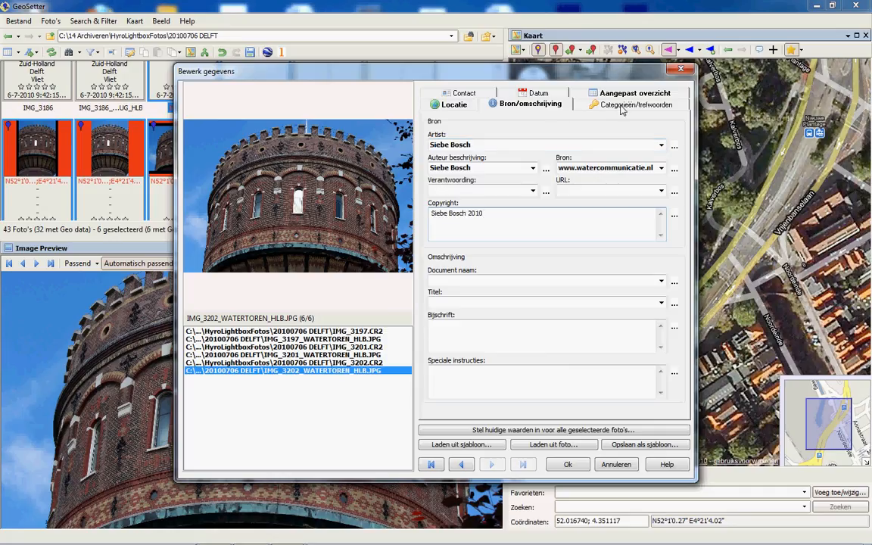
{"action": "left_click", "coordinate": [633, 105]}
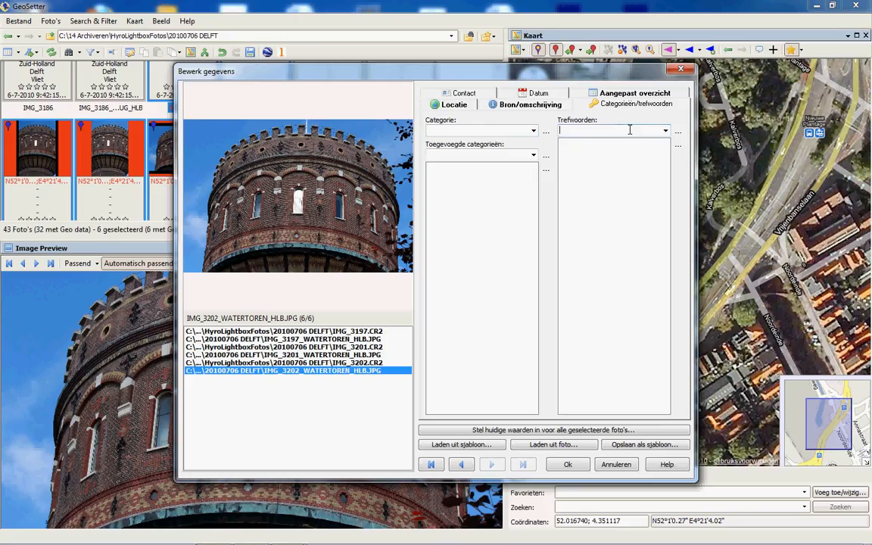
- Add keywords such as watertoren, water tower, historic and drinking water
{"action": "type", "text": "watertoren"}
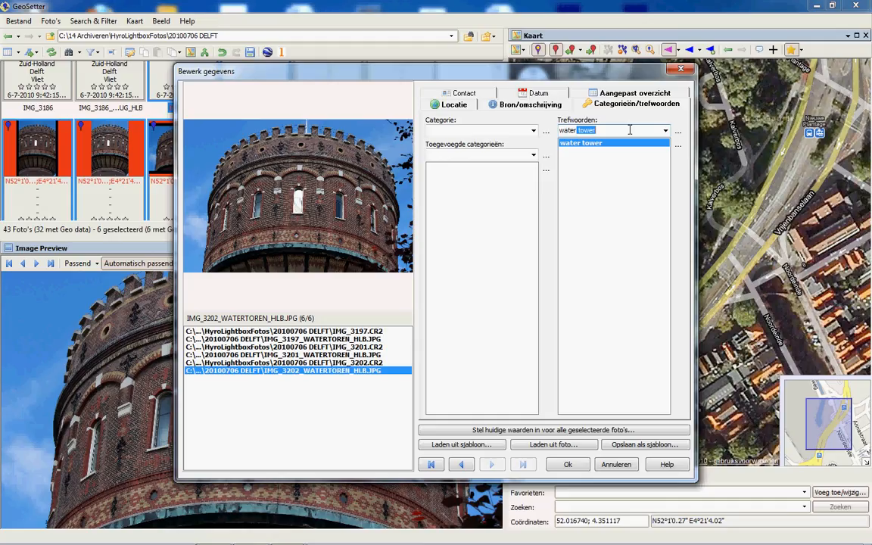
{"action": "type", "text": "watertoren"}
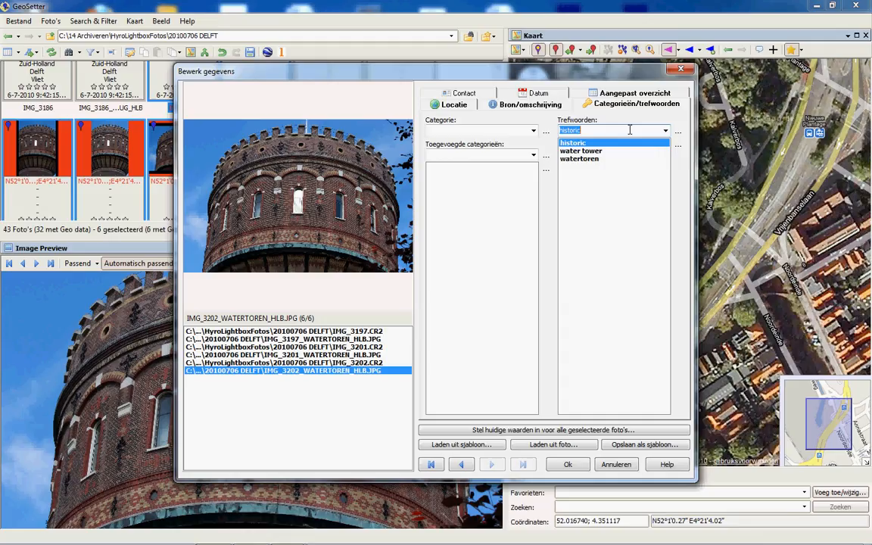
{"action": "type", "text": "drinking water"}
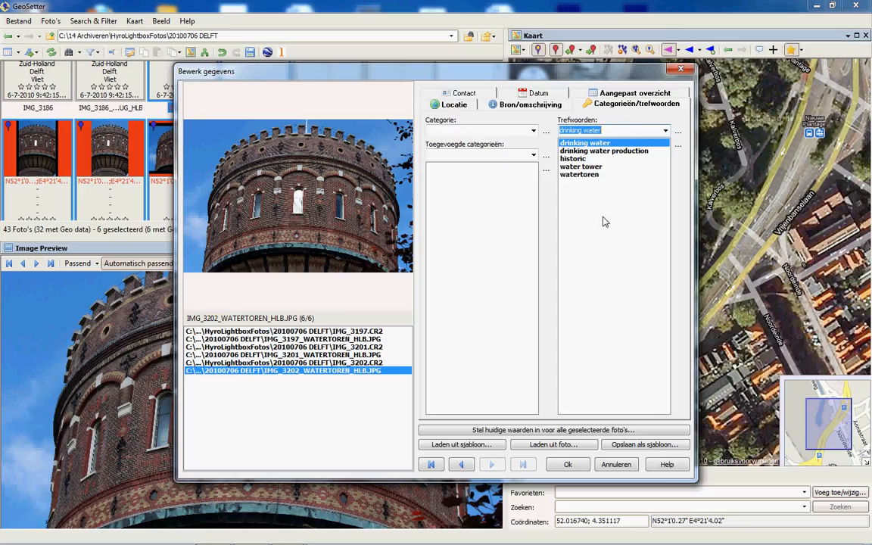
- Apply the current values to all six photos, confirm, and save all changes
{"action": "left_click", "coordinate": [543, 429]}
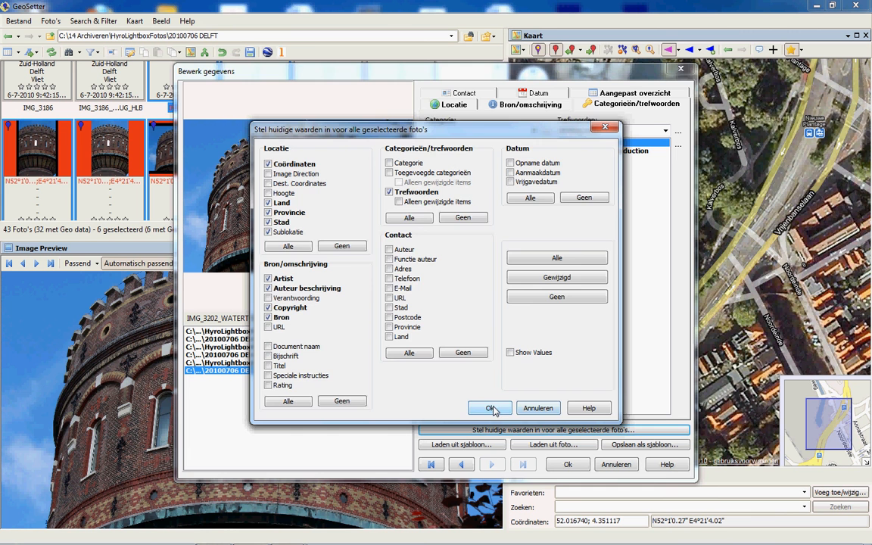
{"action": "left_click", "coordinate": [488, 407]}
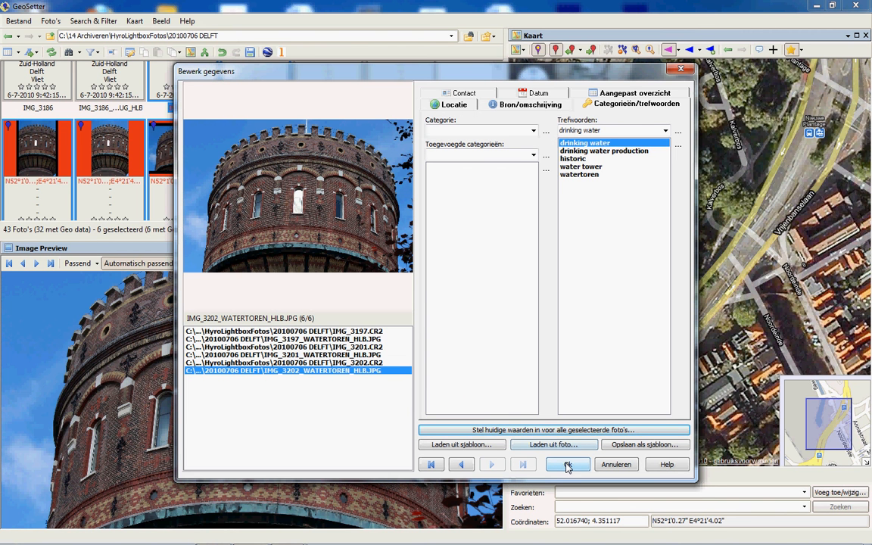
{"action": "left_click", "coordinate": [564, 464]}
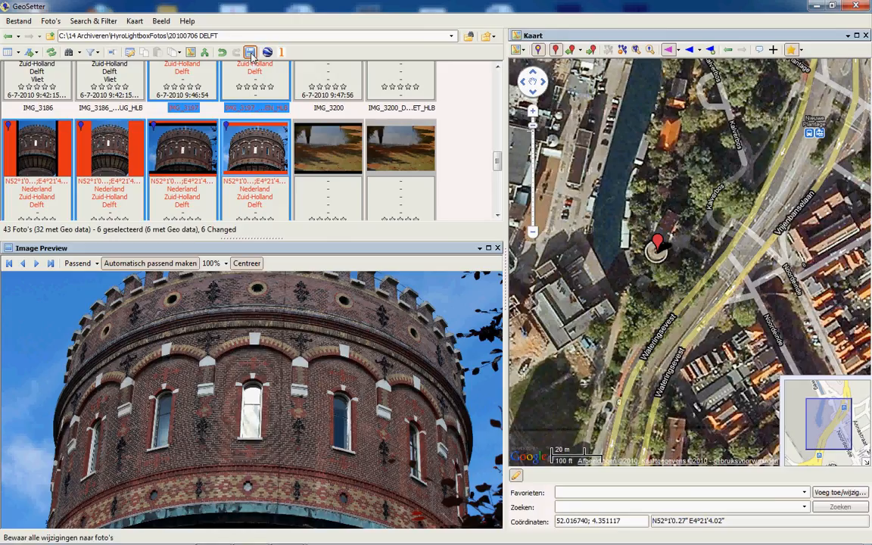
{"action": "left_click", "coordinate": [251, 52]}
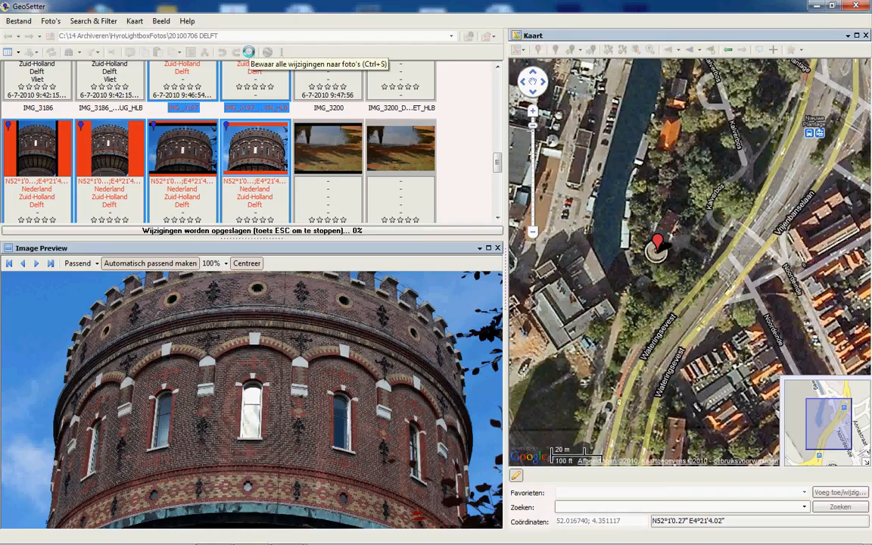